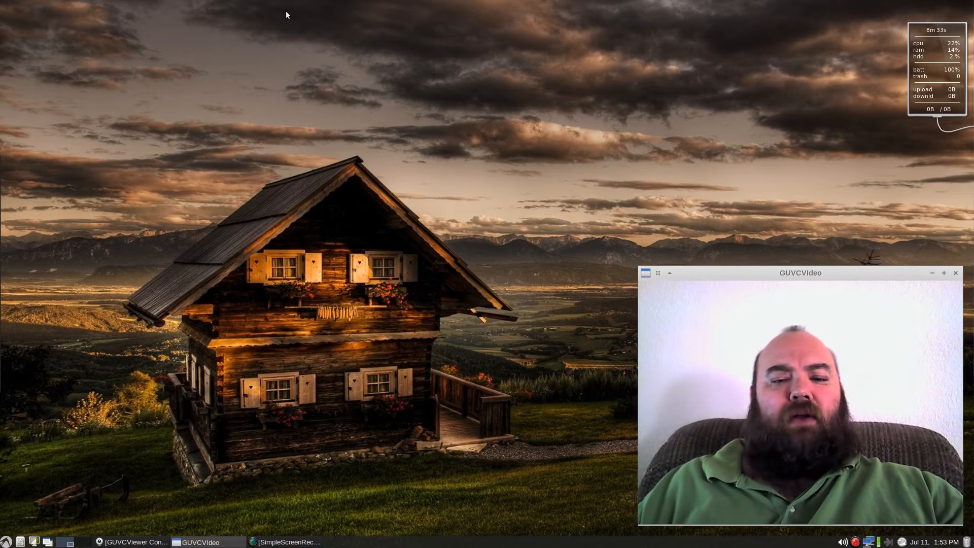
mouse_move(788, 266)
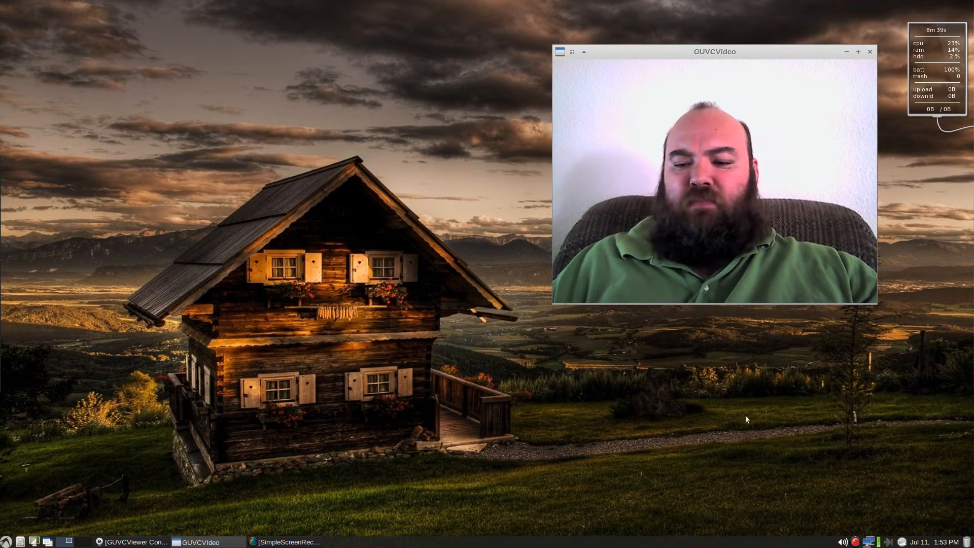
mouse_move(166, 247)
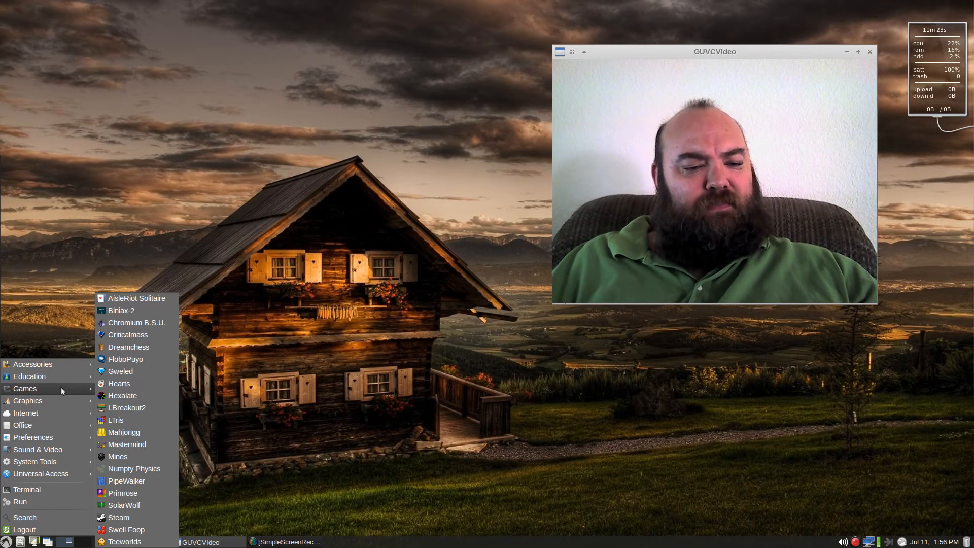
mouse_move(147, 323)
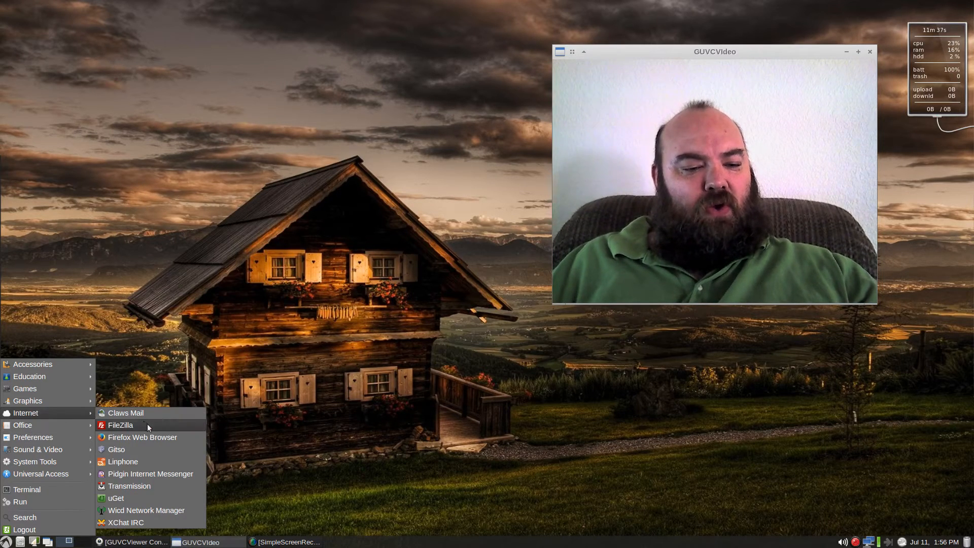
mouse_move(142, 437)
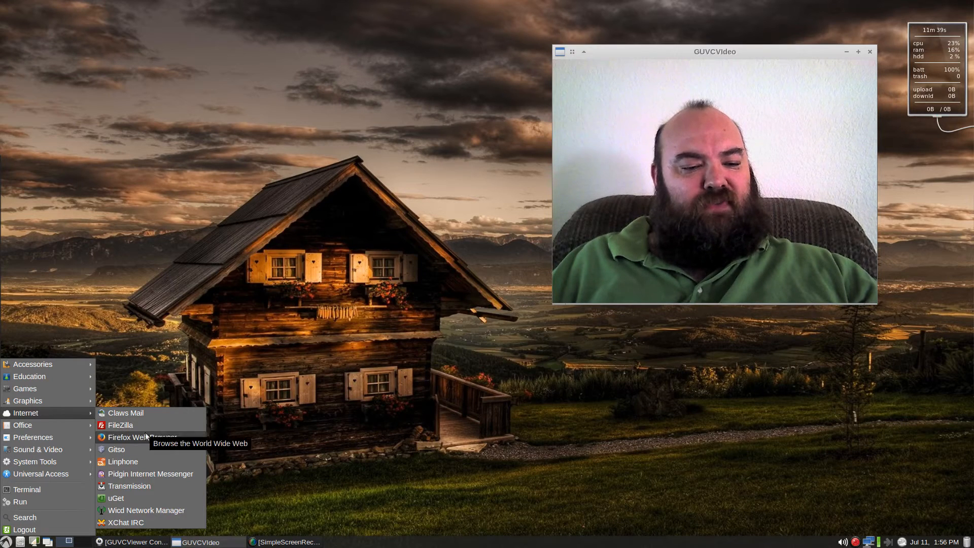
mouse_move(152, 448)
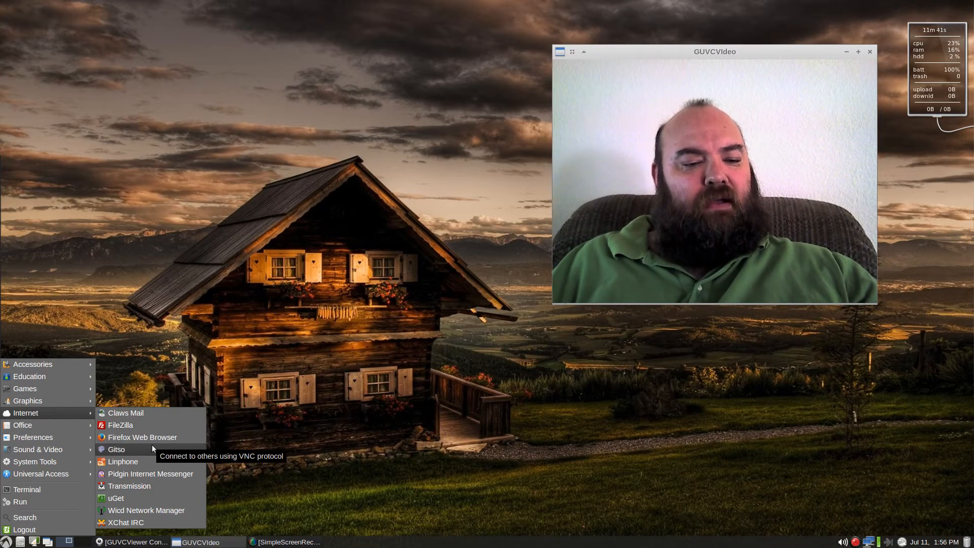
mouse_move(142, 436)
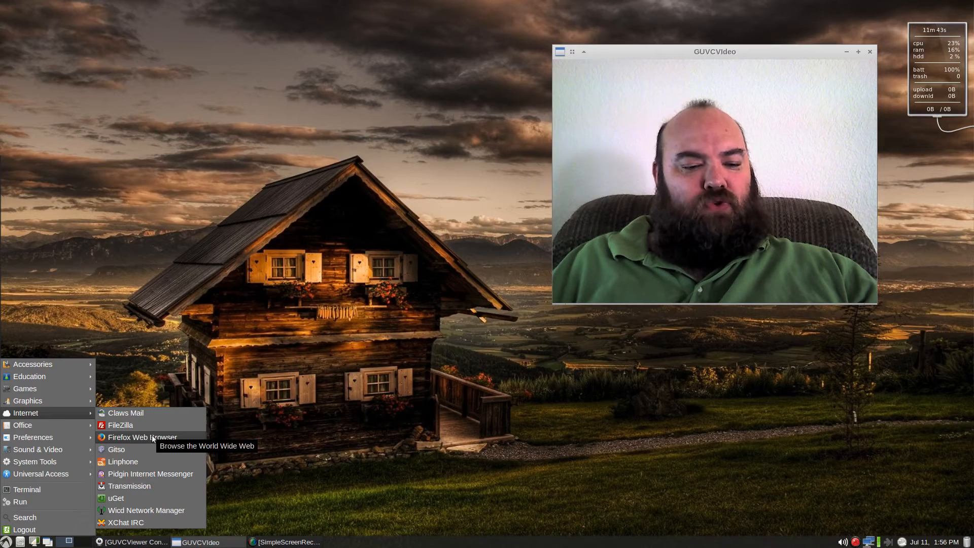
mouse_move(151, 473)
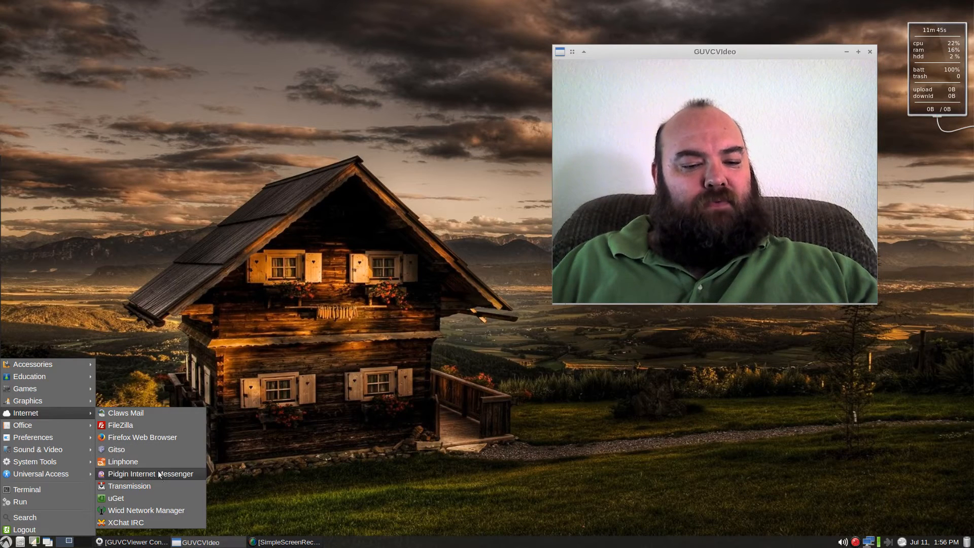
mouse_move(150, 473)
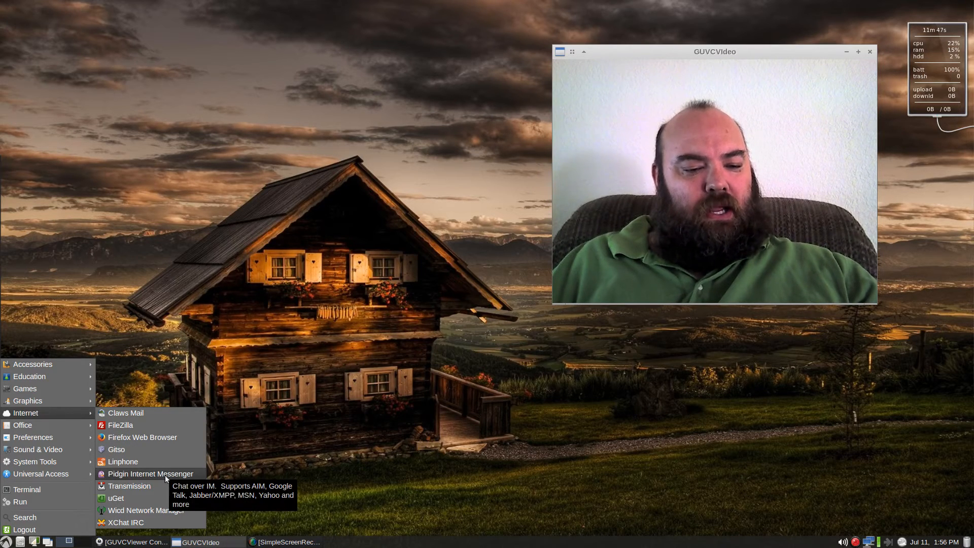
mouse_move(126, 522)
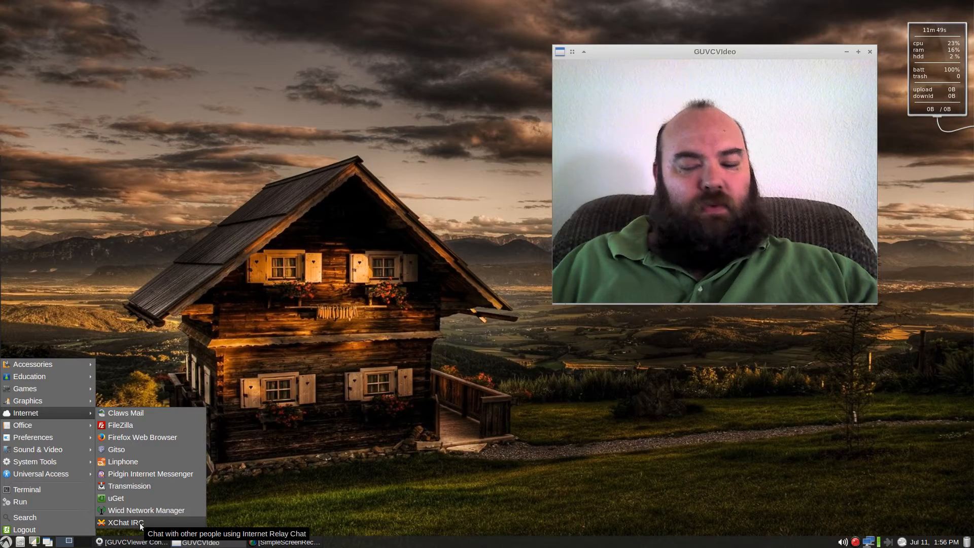
mouse_move(272, 264)
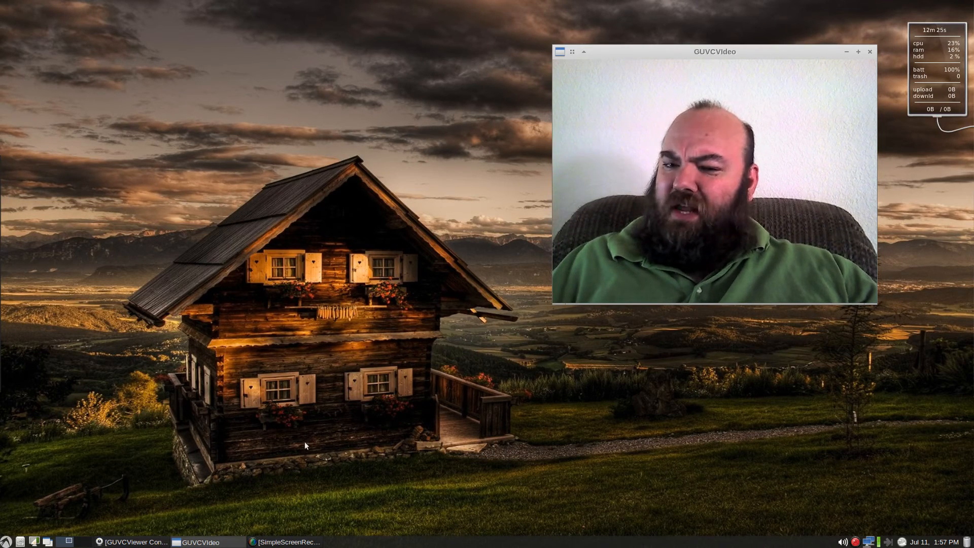
mouse_move(278, 403)
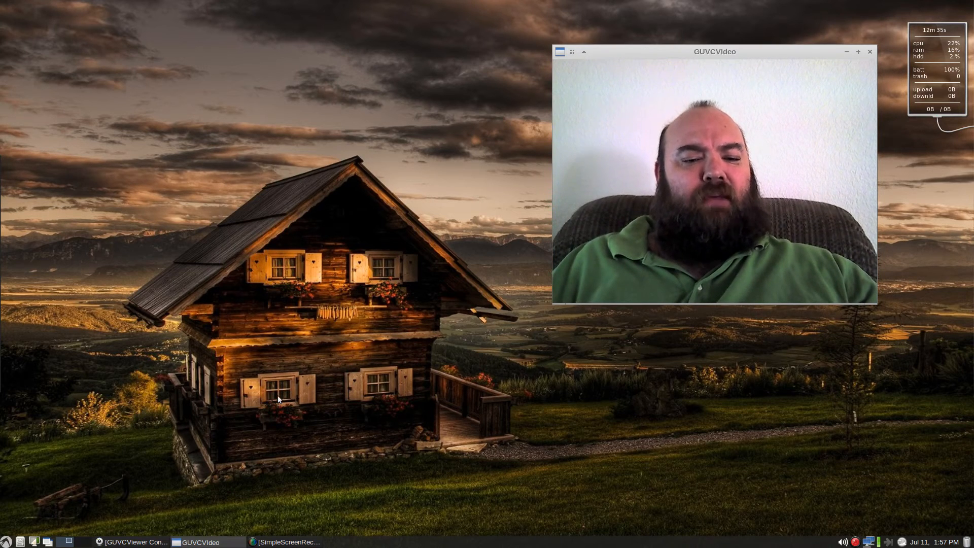
mouse_move(194, 202)
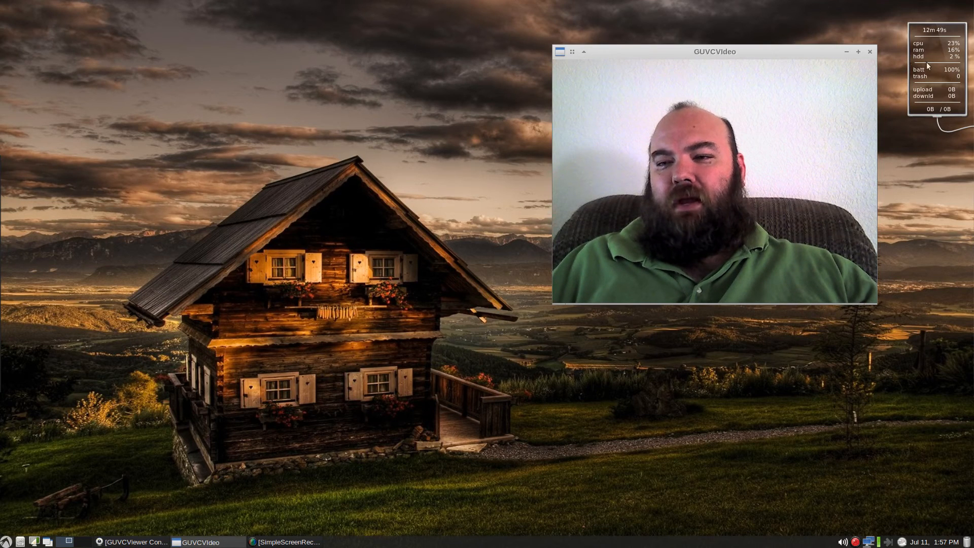
mouse_move(919, 122)
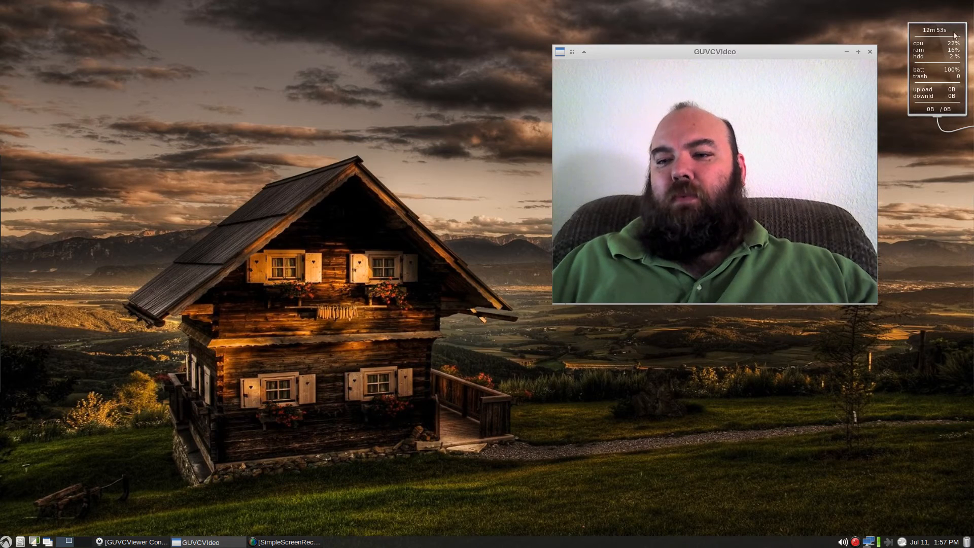
mouse_move(919, 123)
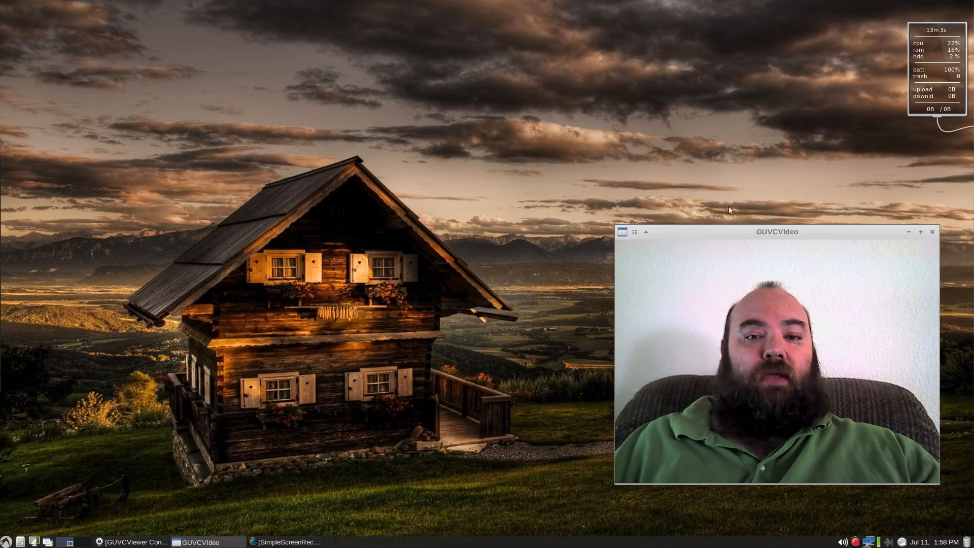
mouse_move(431, 127)
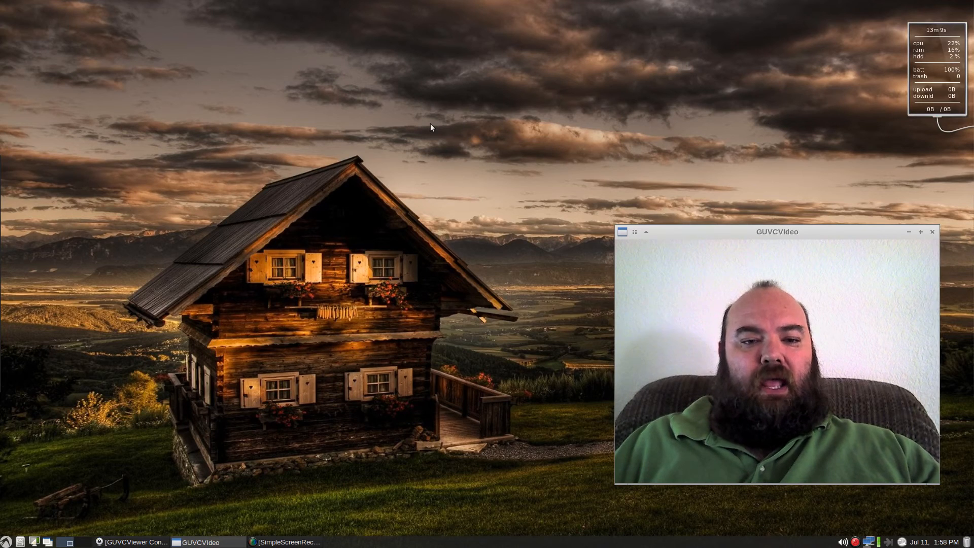
mouse_move(246, 314)
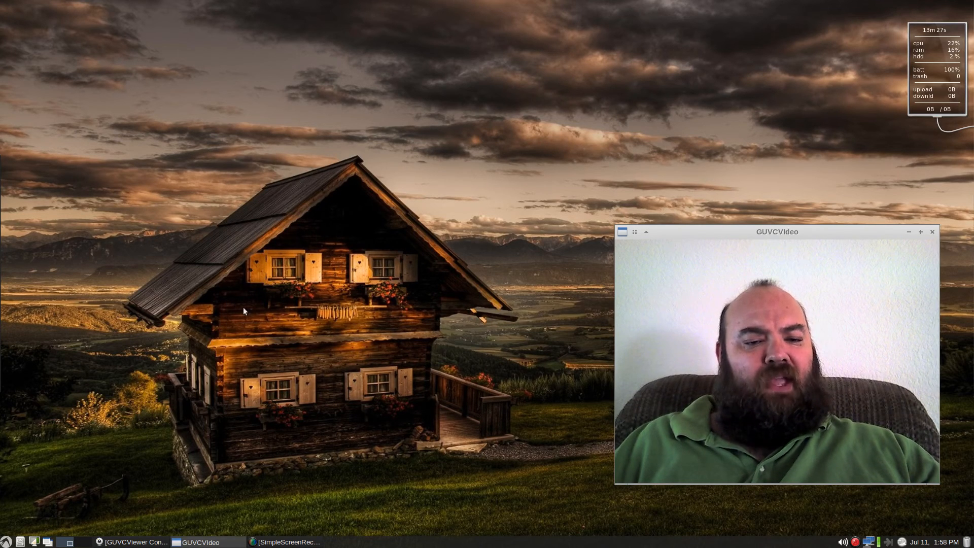
mouse_move(498, 487)
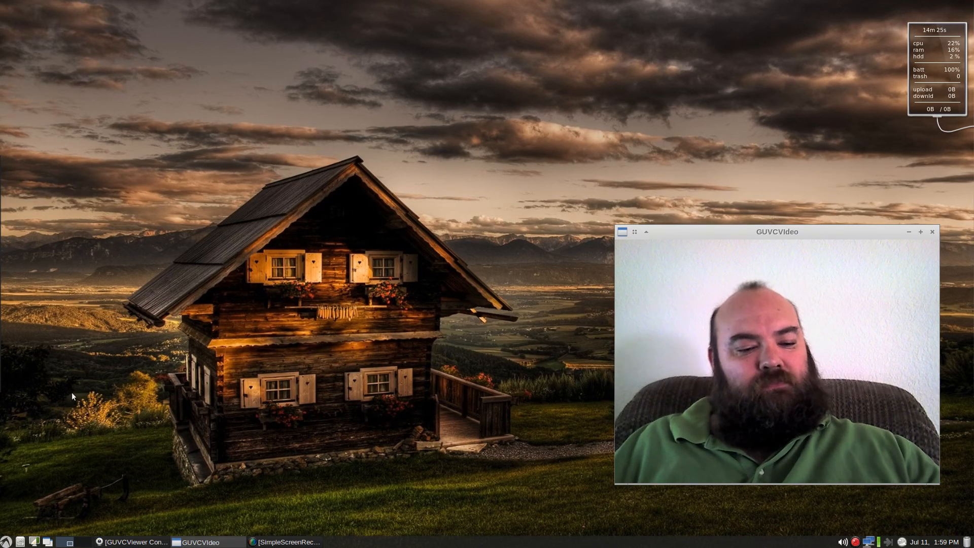
mouse_move(34, 522)
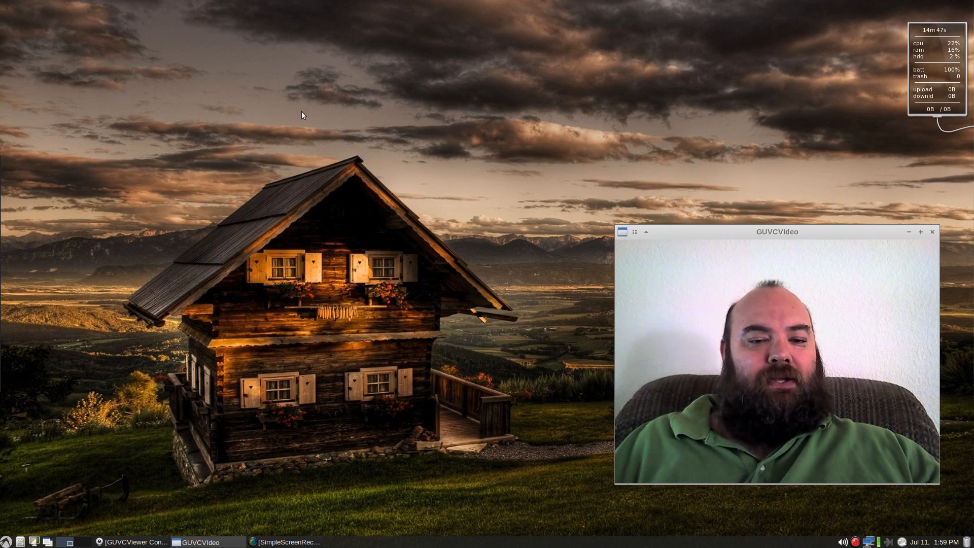
mouse_move(366, 443)
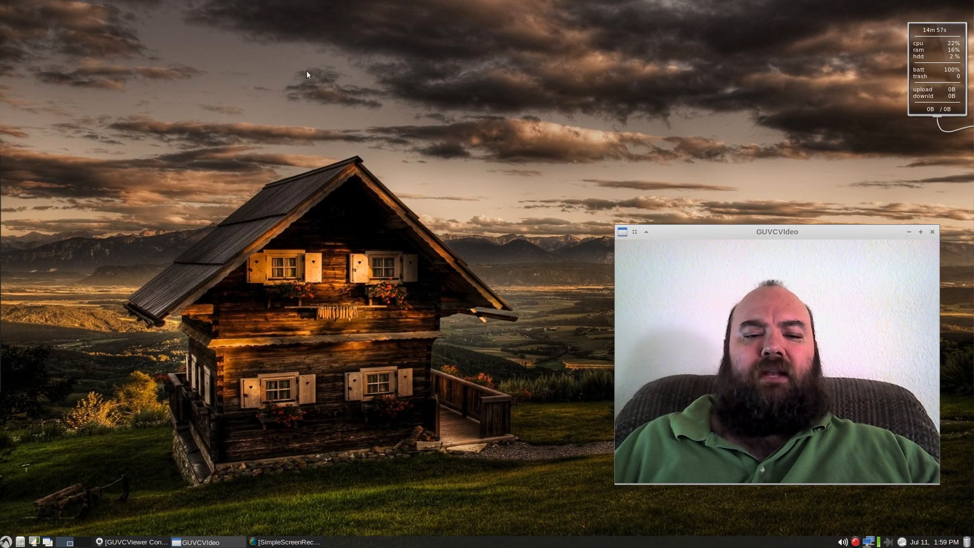
mouse_move(303, 220)
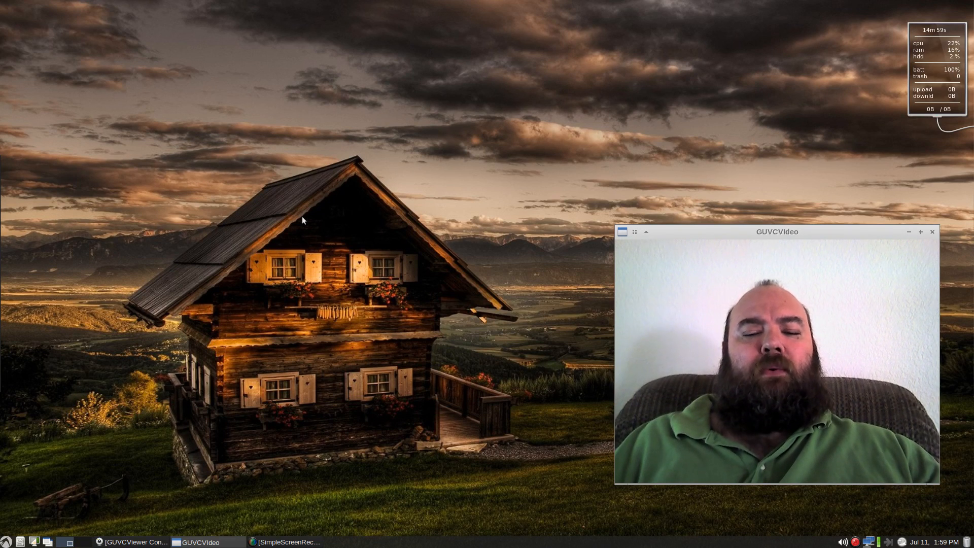